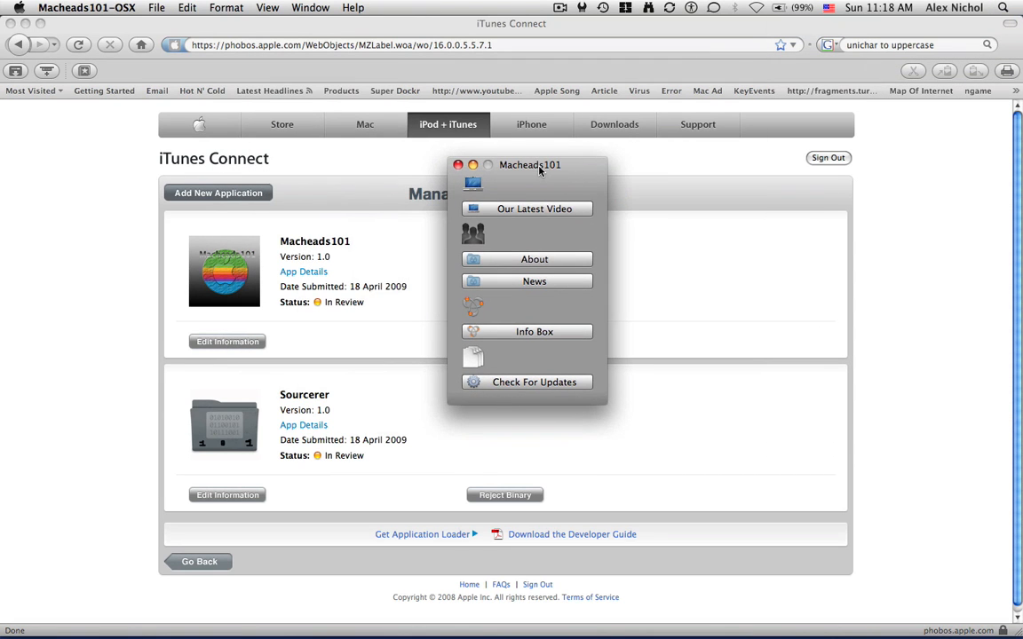
Step: View and dismiss the latest Macheads101 video, the About text and the Info Box message
click(533, 208)
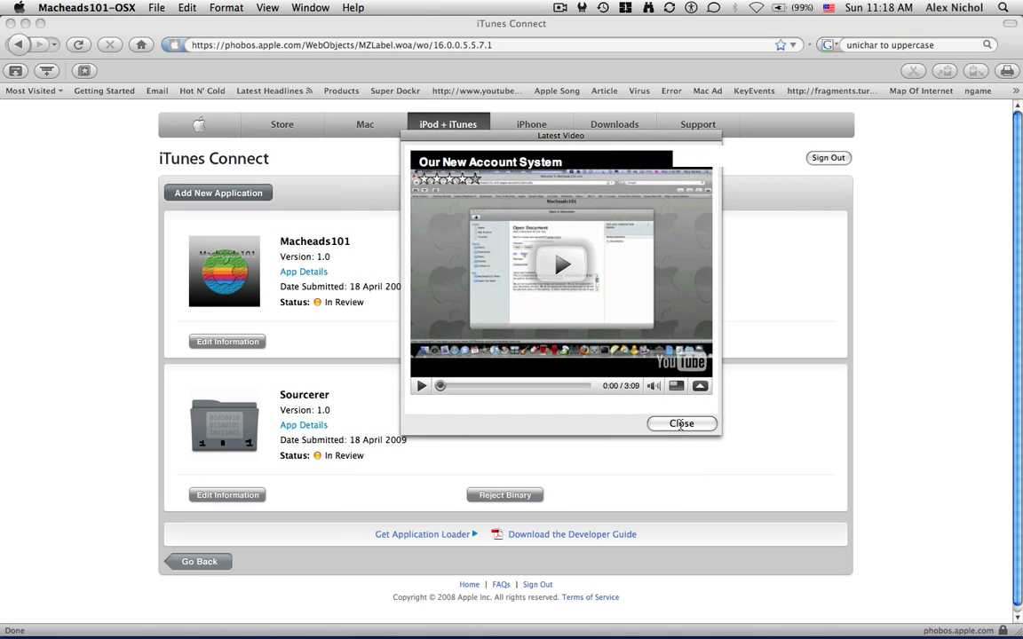
click(682, 423)
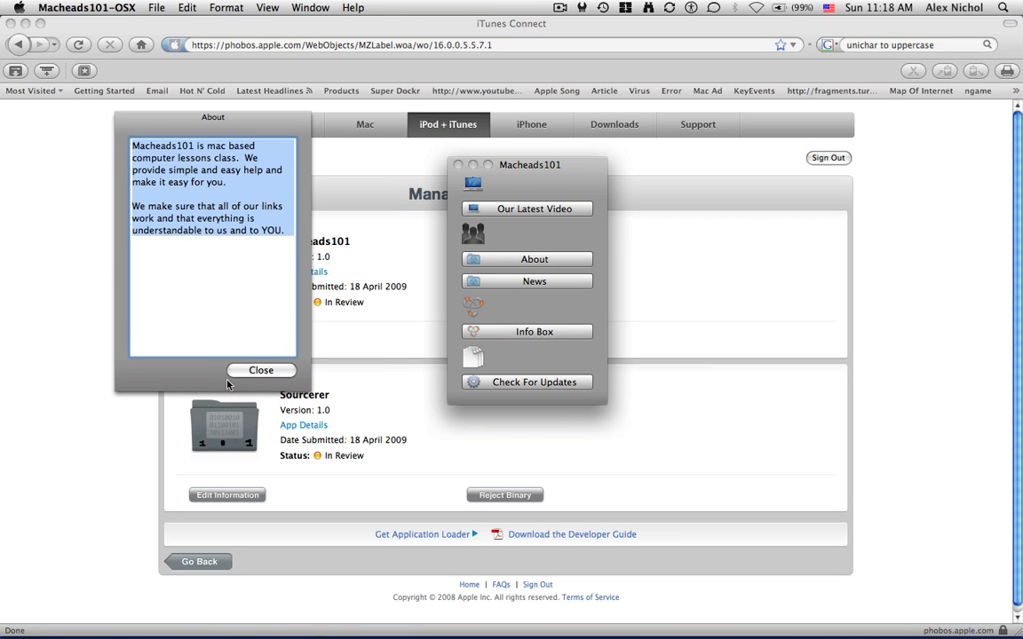
click(533, 281)
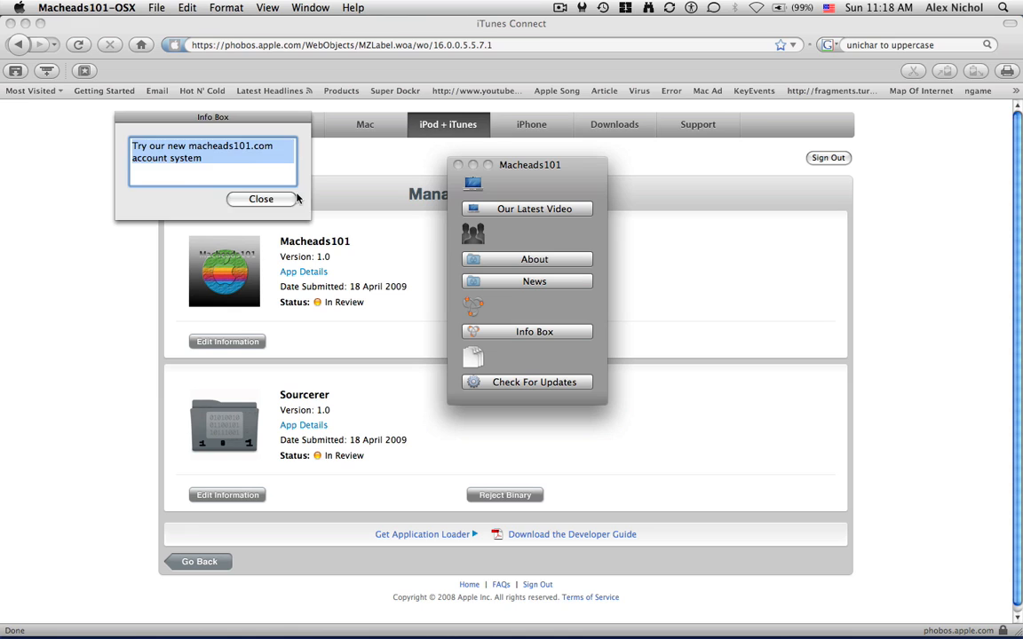
click(261, 199)
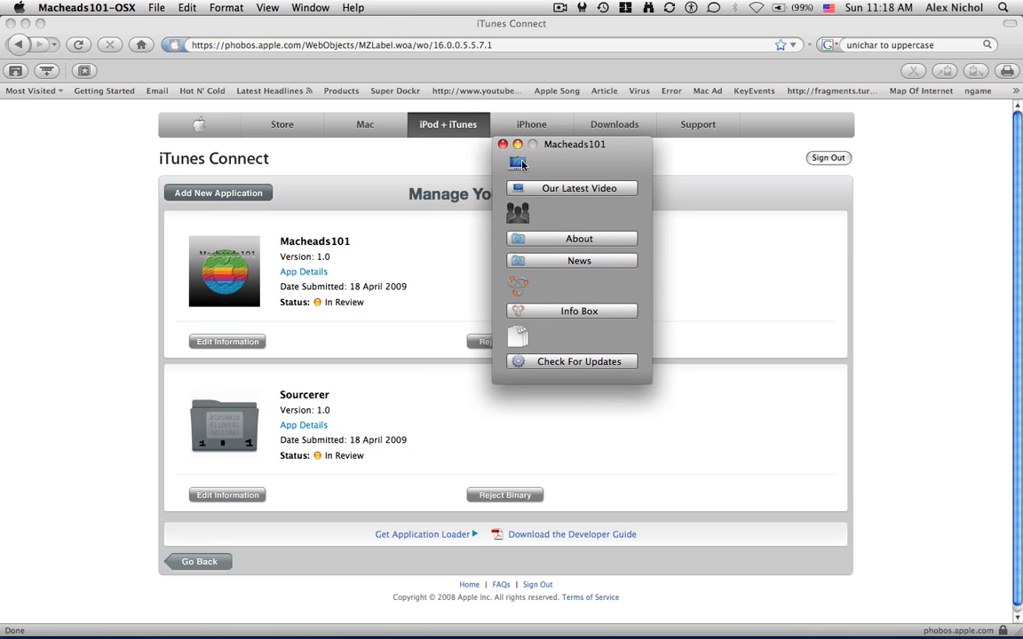
mouse_move(618, 176)
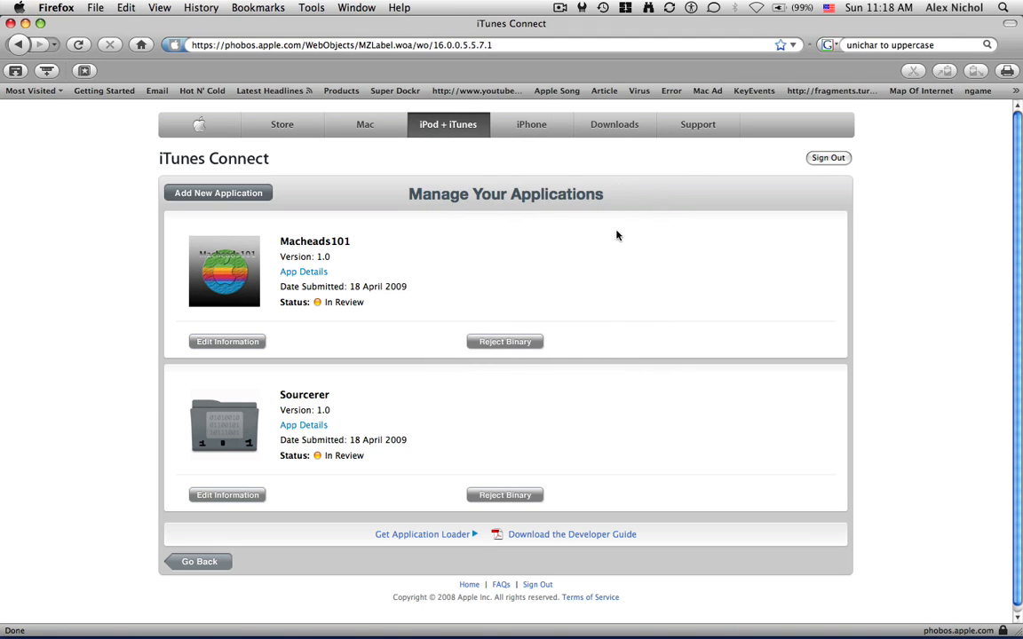
mouse_move(602, 312)
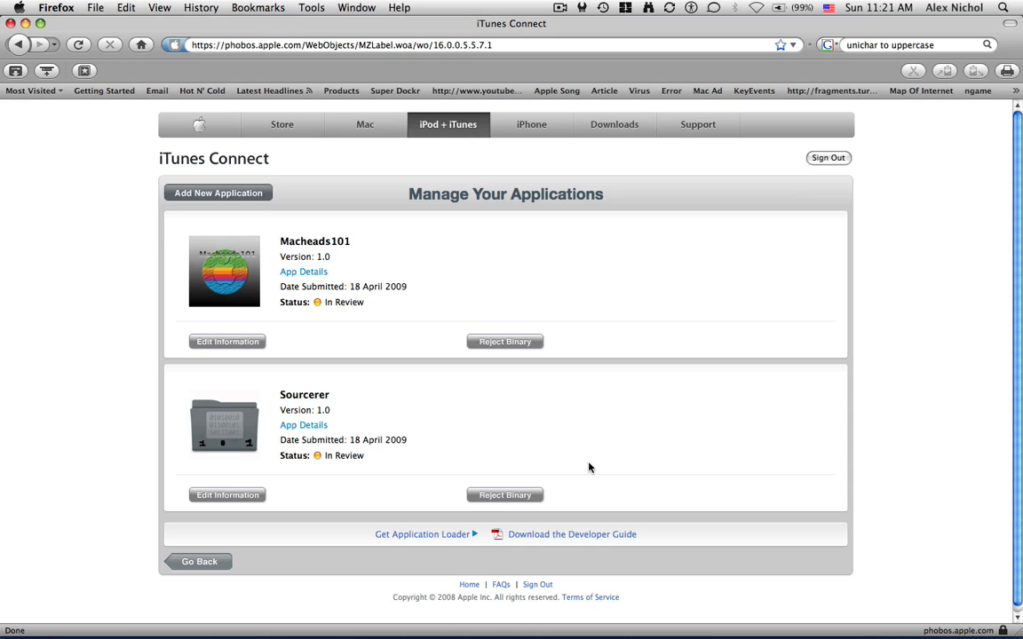
Step: Launch iPhone Simulator via Spotlight search 'iph' and start the MH101 app
click(1002, 7)
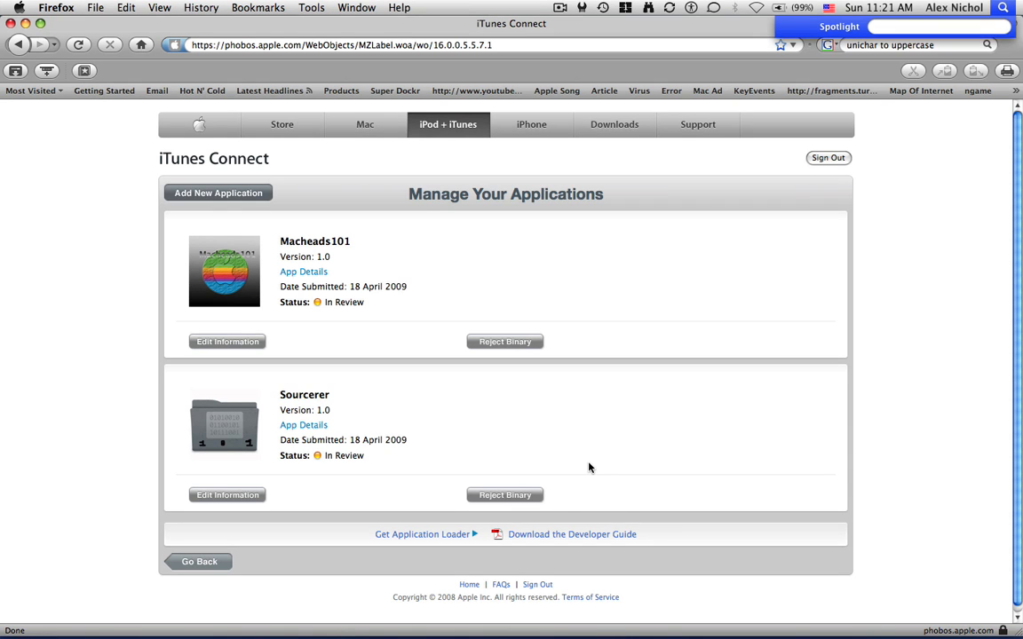
text(iph)
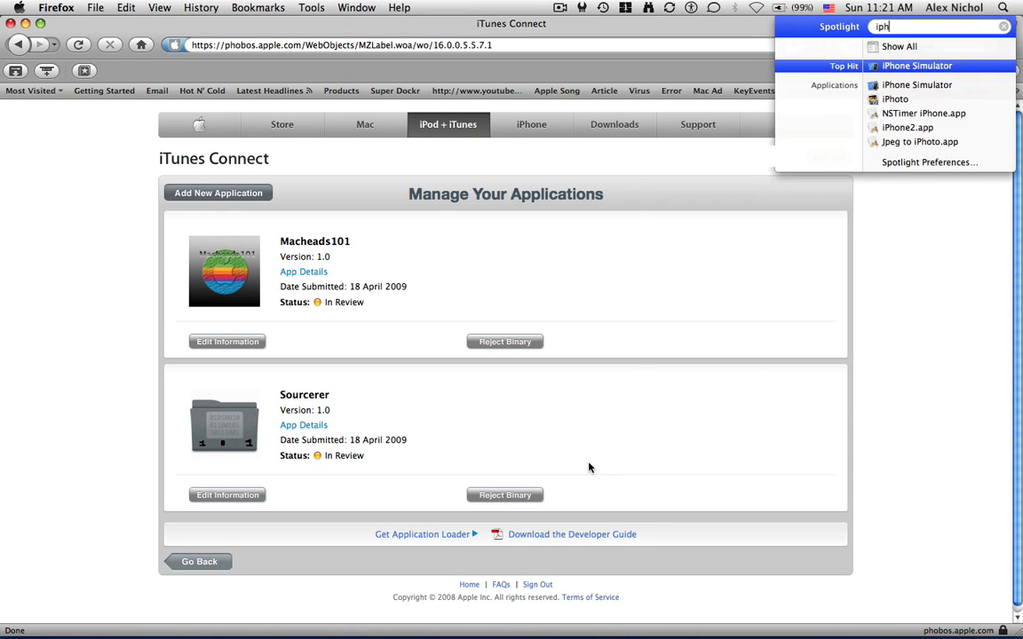
click(917, 64)
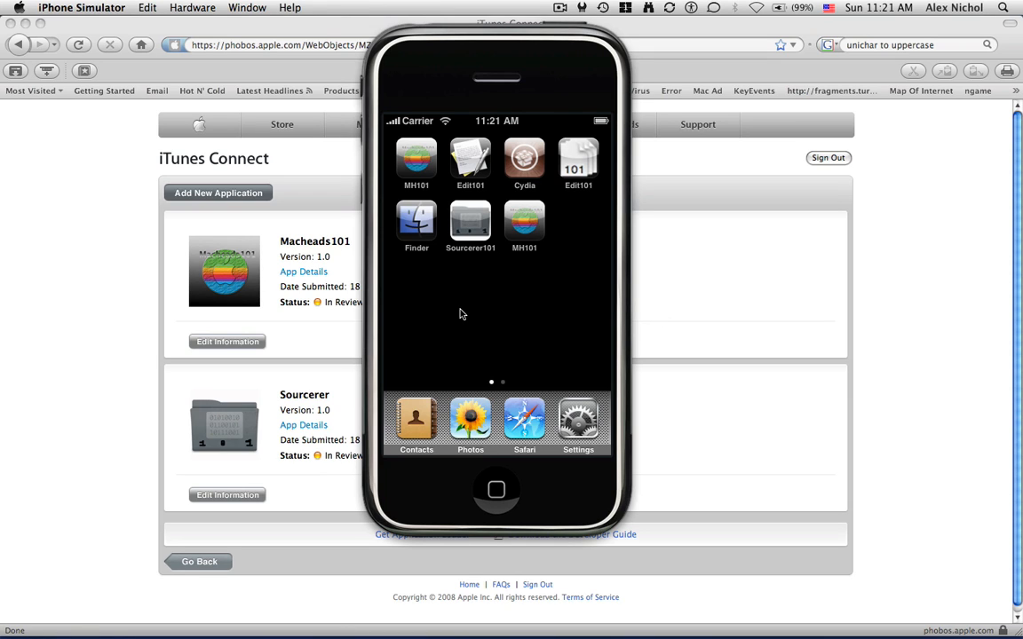
mouse_move(483, 277)
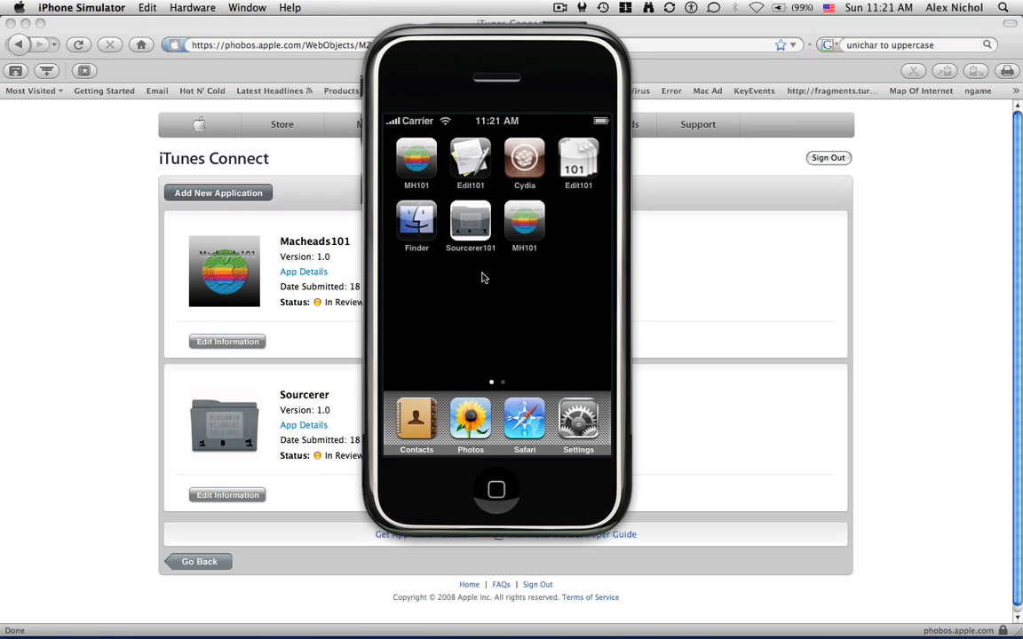
click(415, 160)
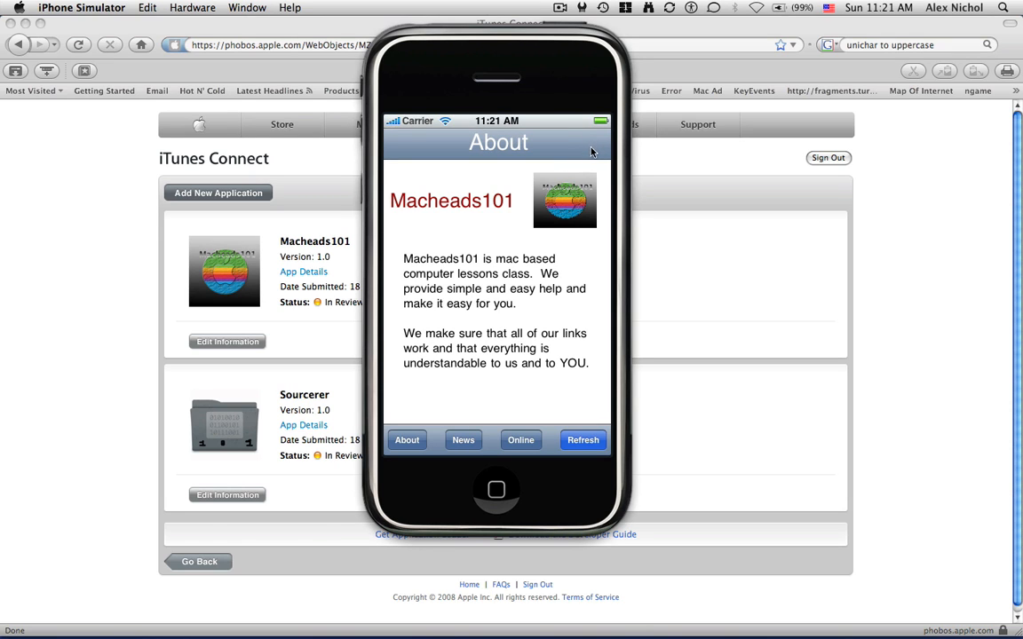
mouse_move(583, 213)
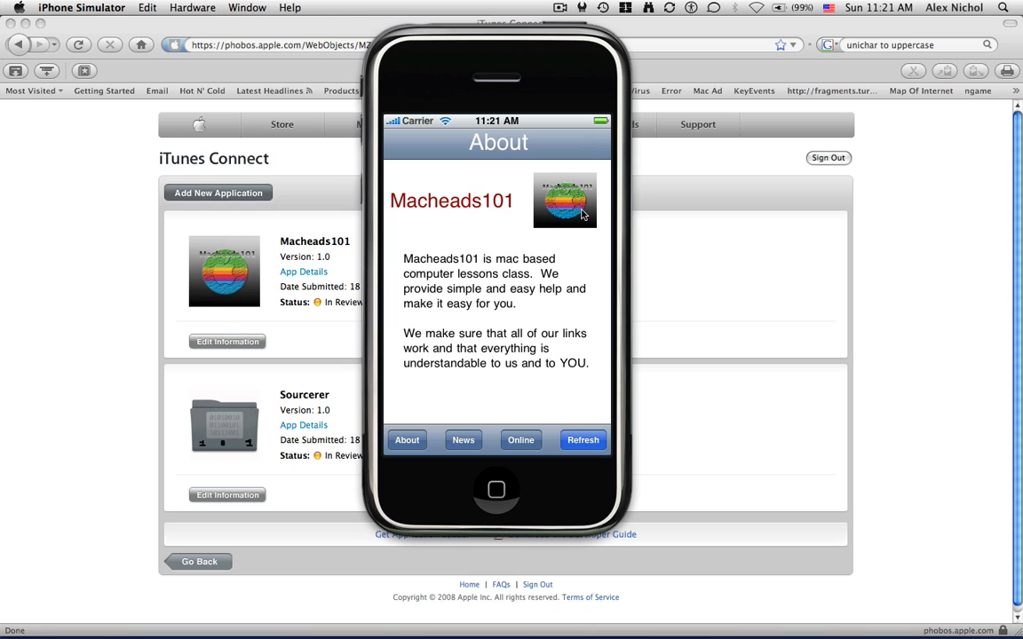
mouse_move(455, 428)
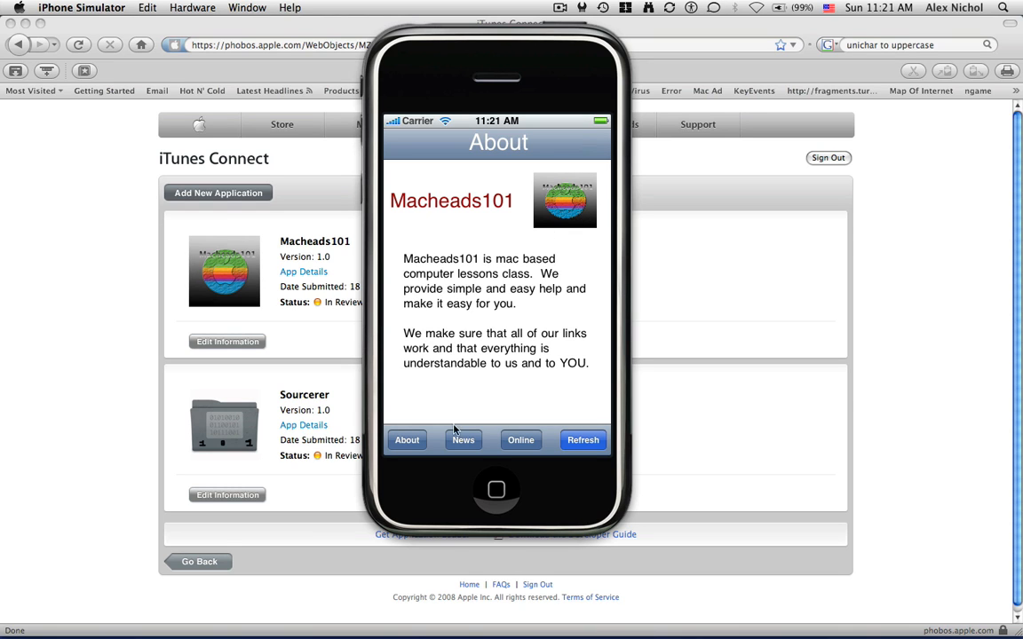
mouse_move(521, 440)
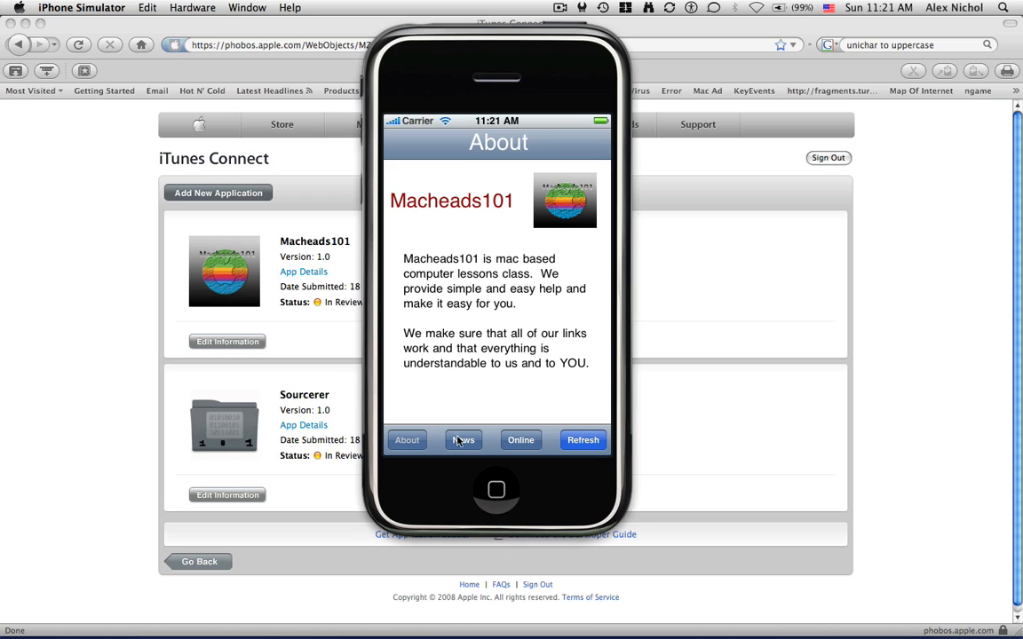
Step: View the MH101 app's News and Online sections and refresh their content
click(520, 441)
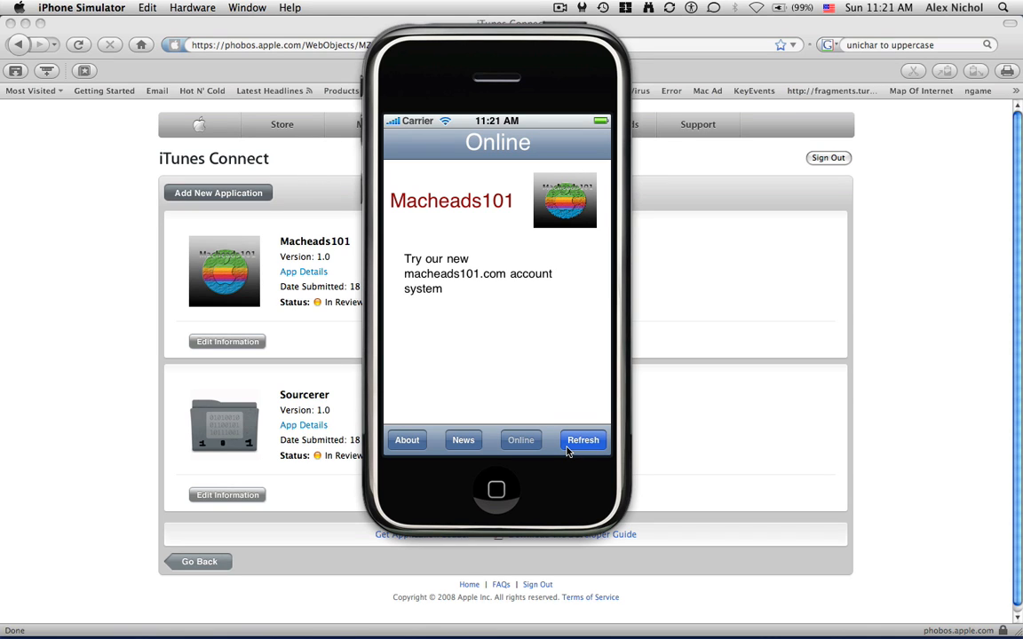
click(407, 440)
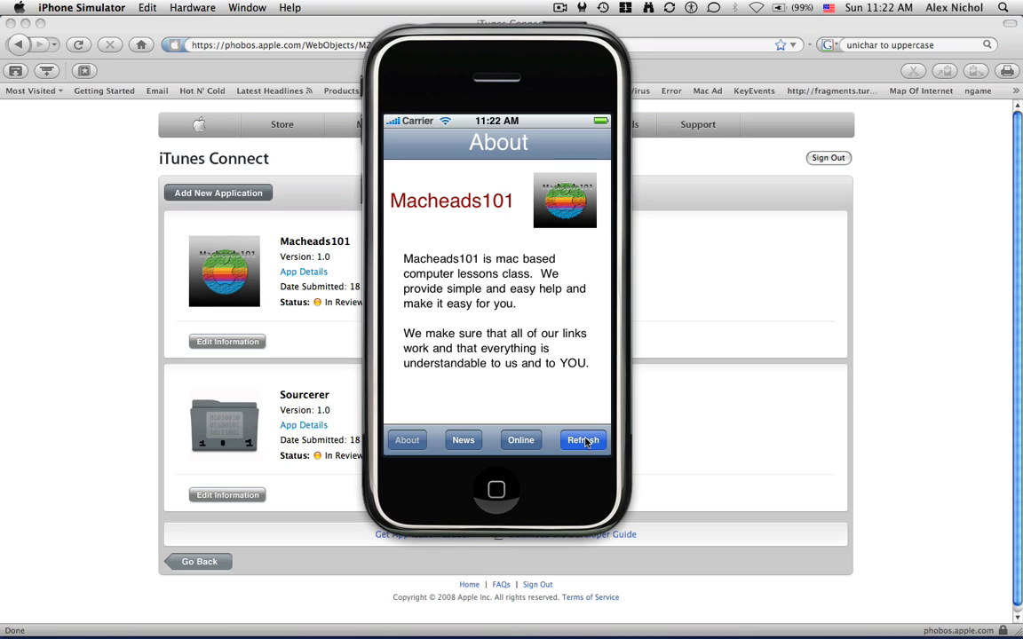
click(497, 490)
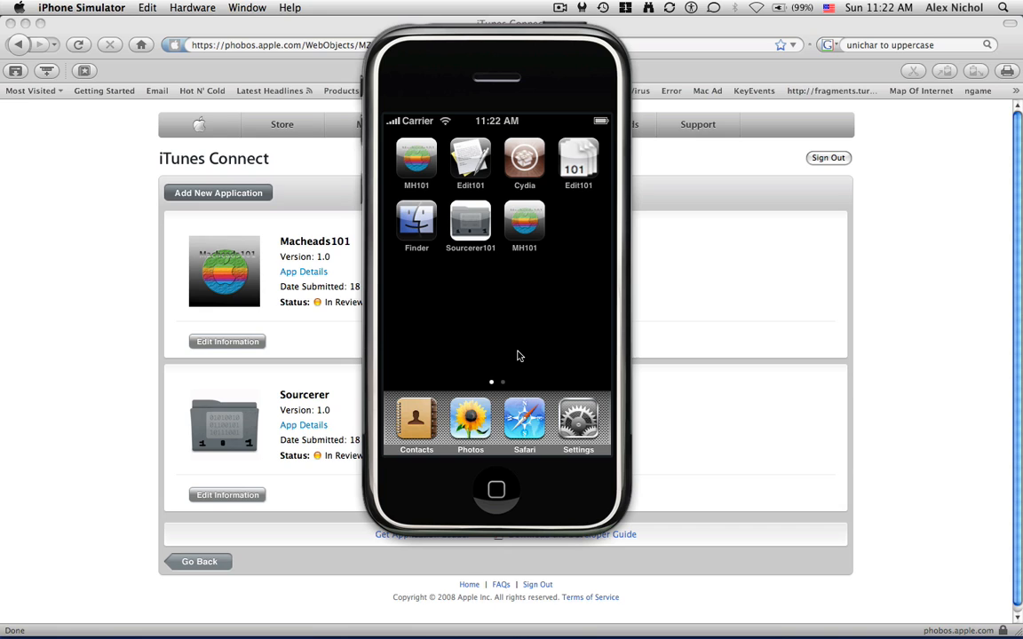
mouse_move(481, 248)
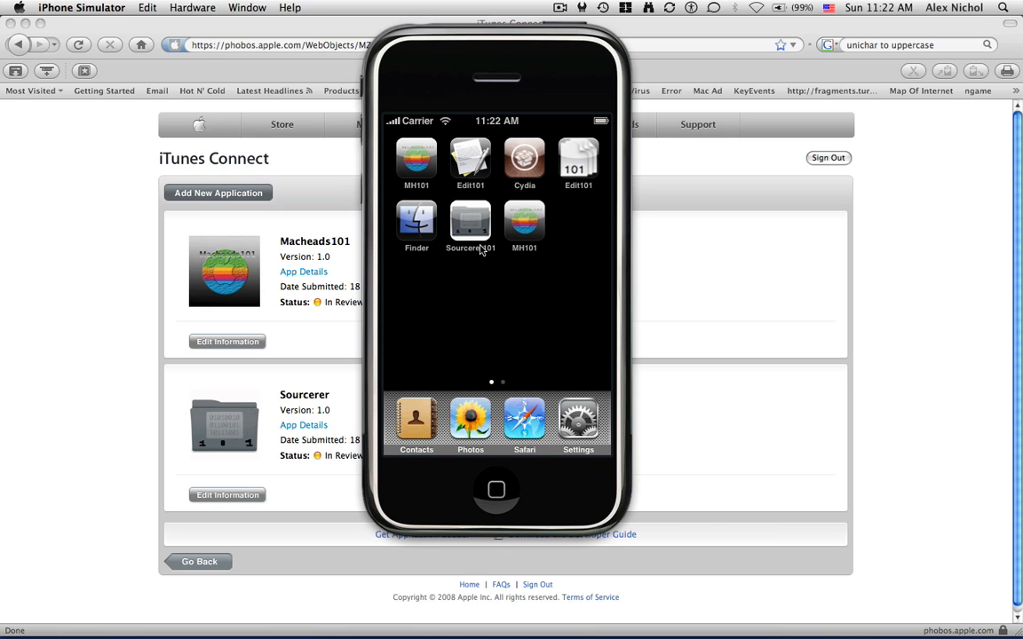
Step: Start Sourcerer101 and view then dismiss its information sheet
click(470, 222)
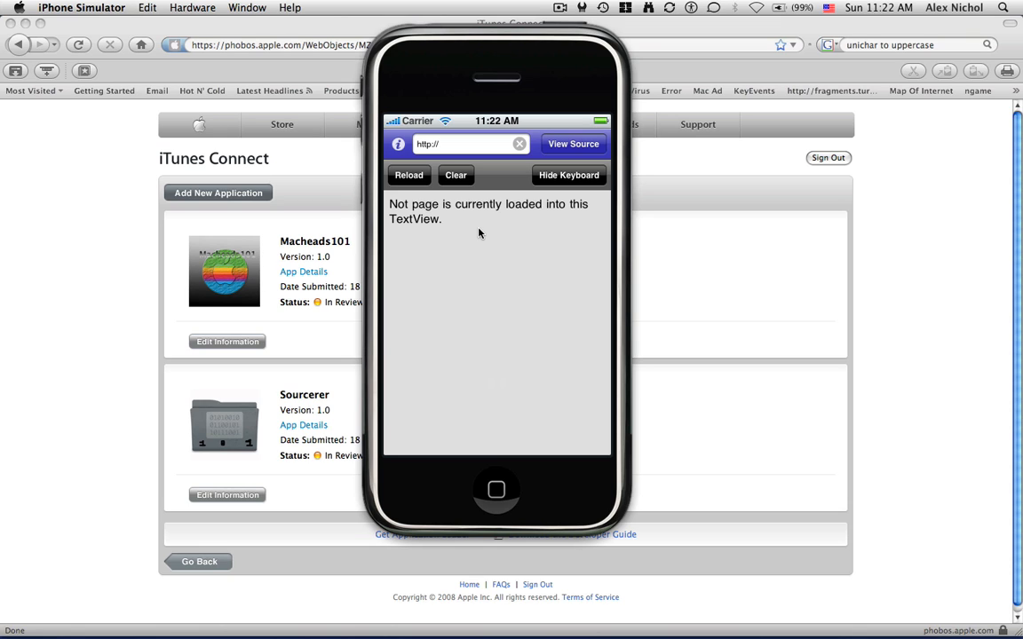
click(398, 142)
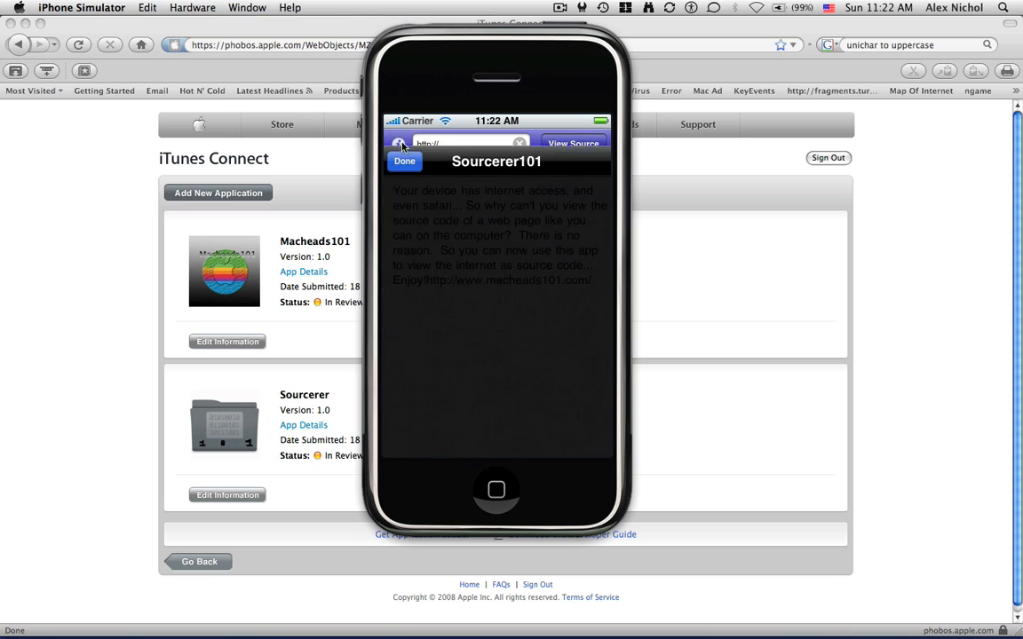
click(405, 160)
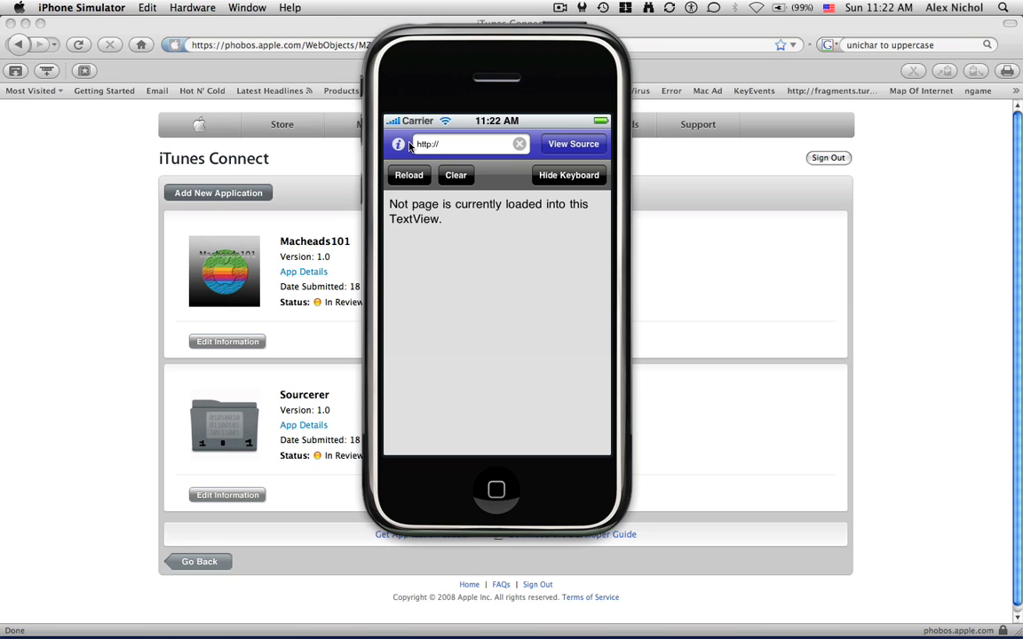
mouse_move(461, 138)
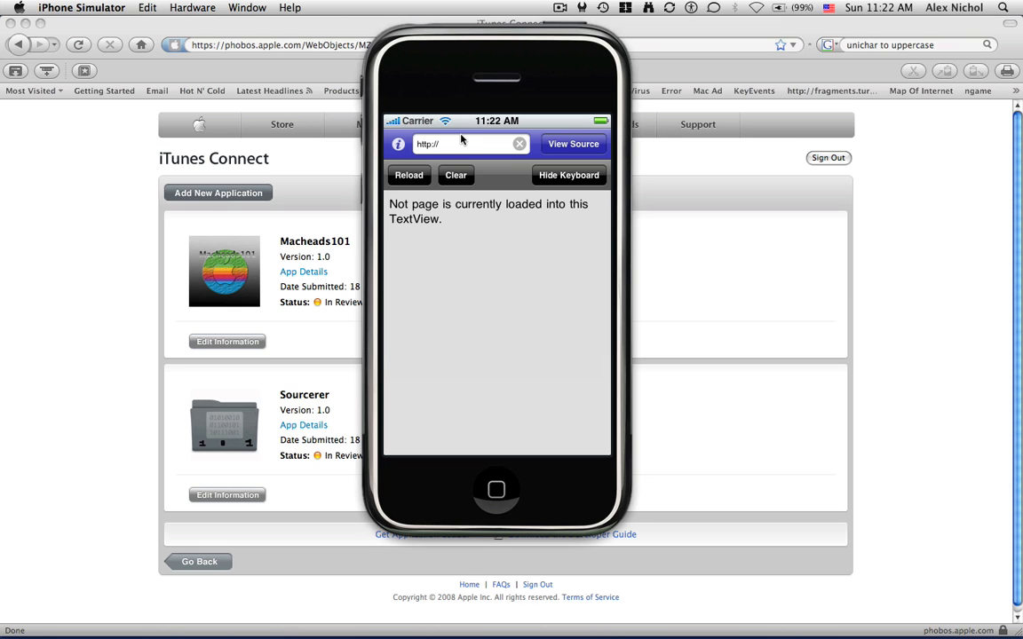
mouse_move(473, 149)
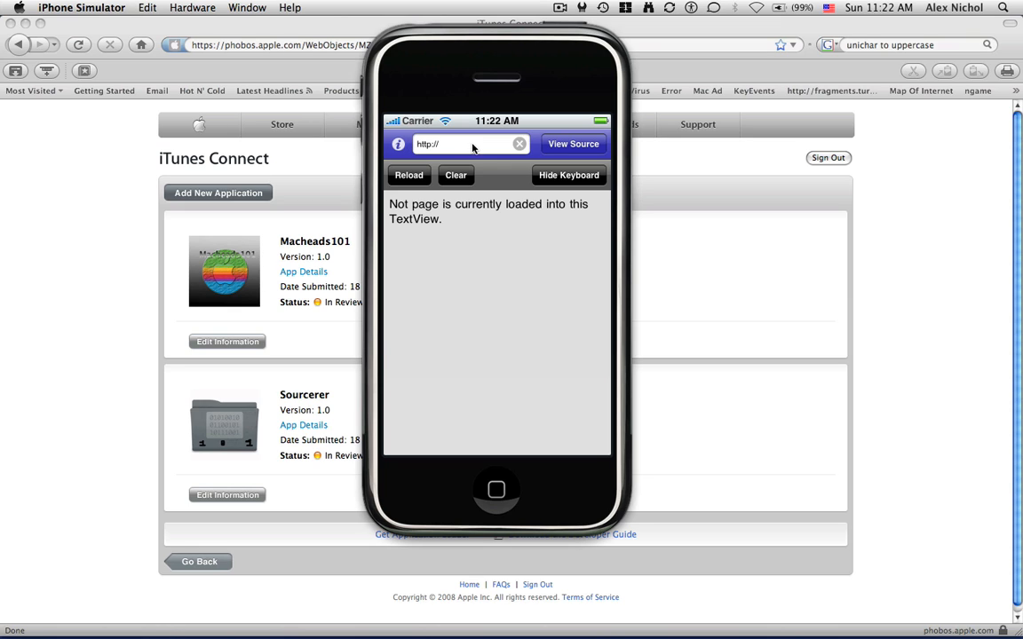
Step: Enter a web address, attempt to fetch its source and acknowledge the fetch error
click(462, 144)
text(macheasd101.com)
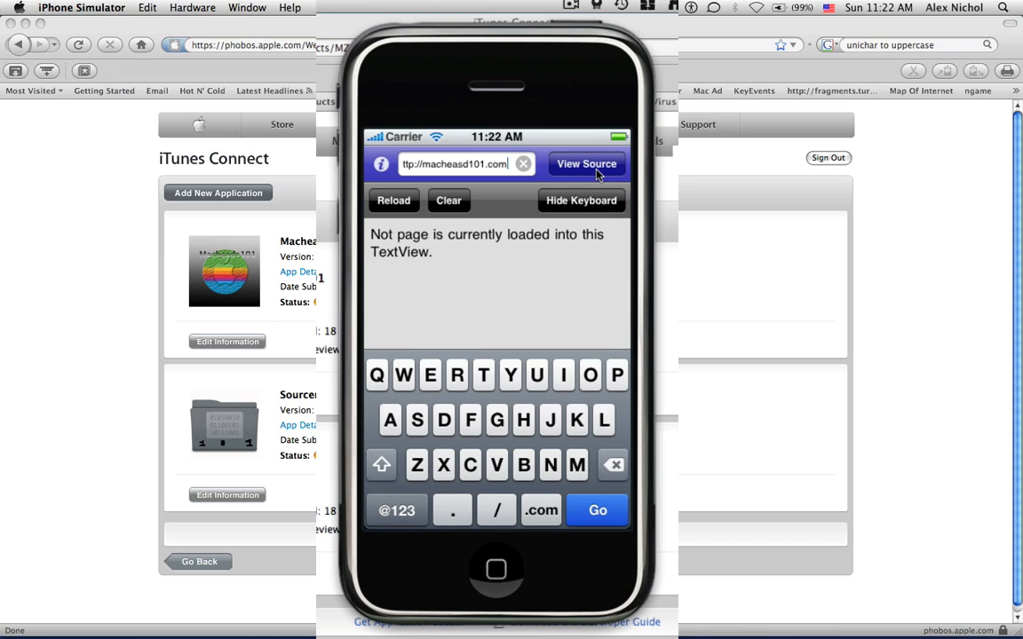
click(586, 164)
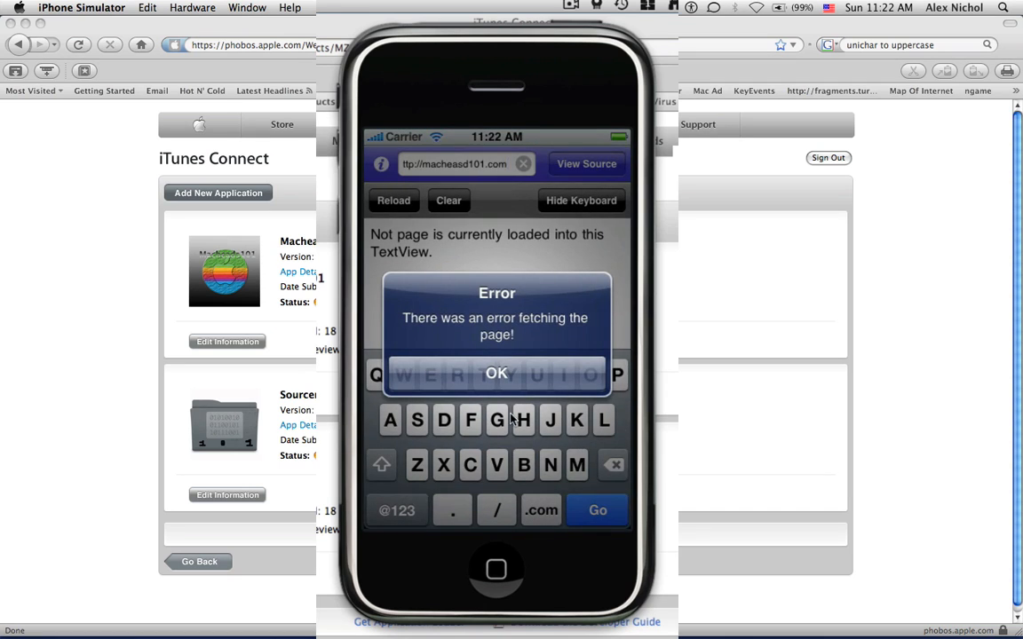
click(498, 373)
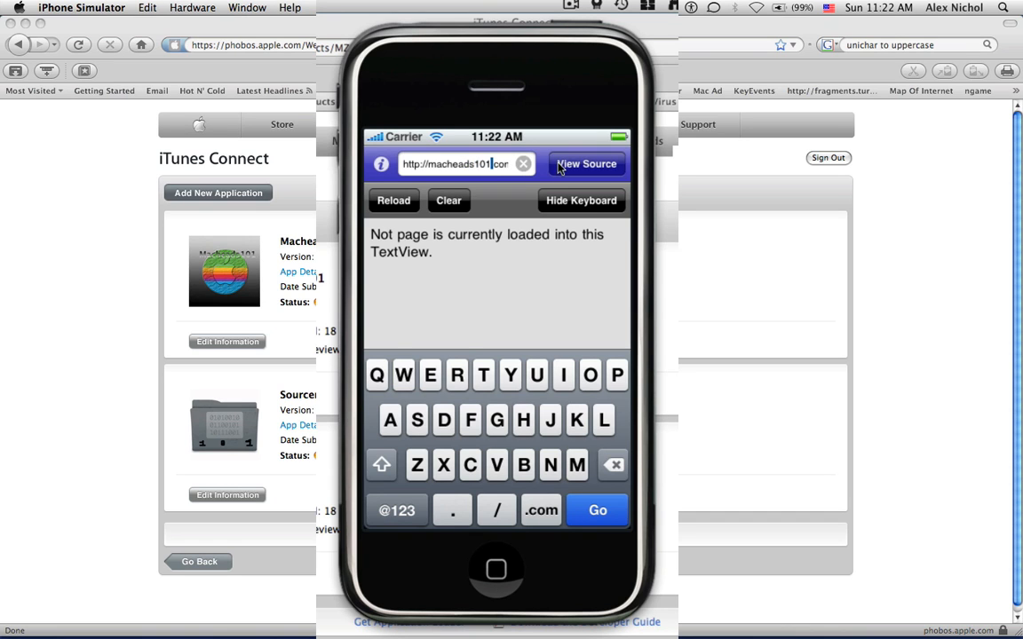
click(586, 163)
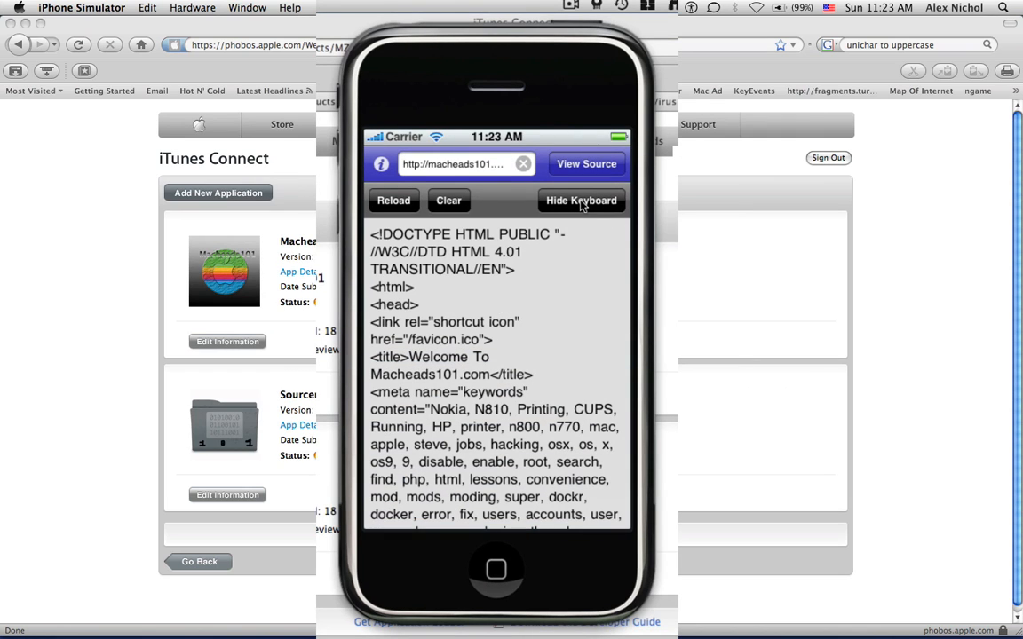
mouse_move(548, 377)
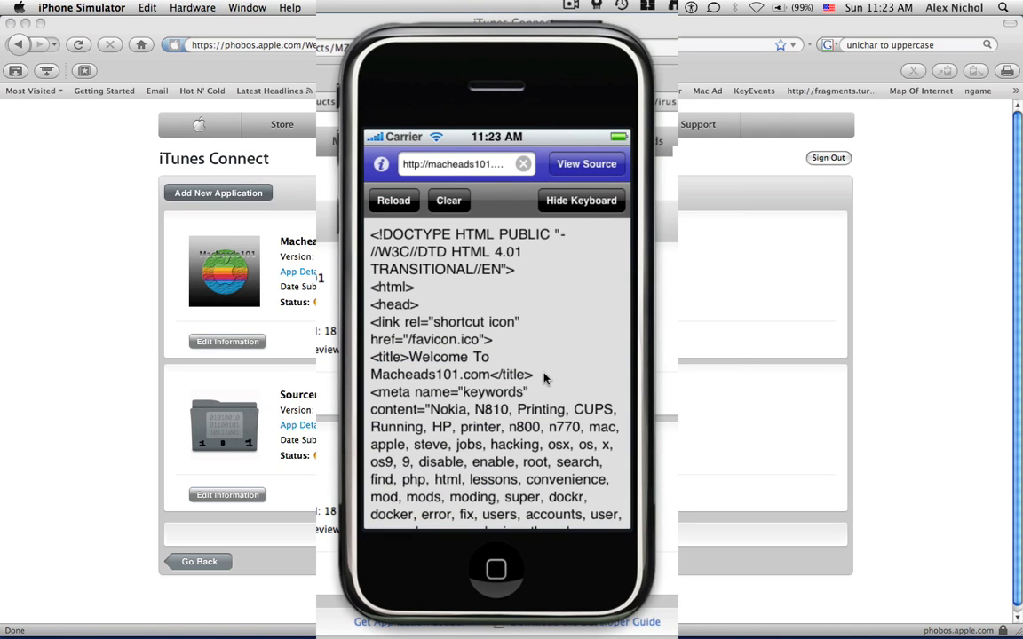
mouse_move(454, 377)
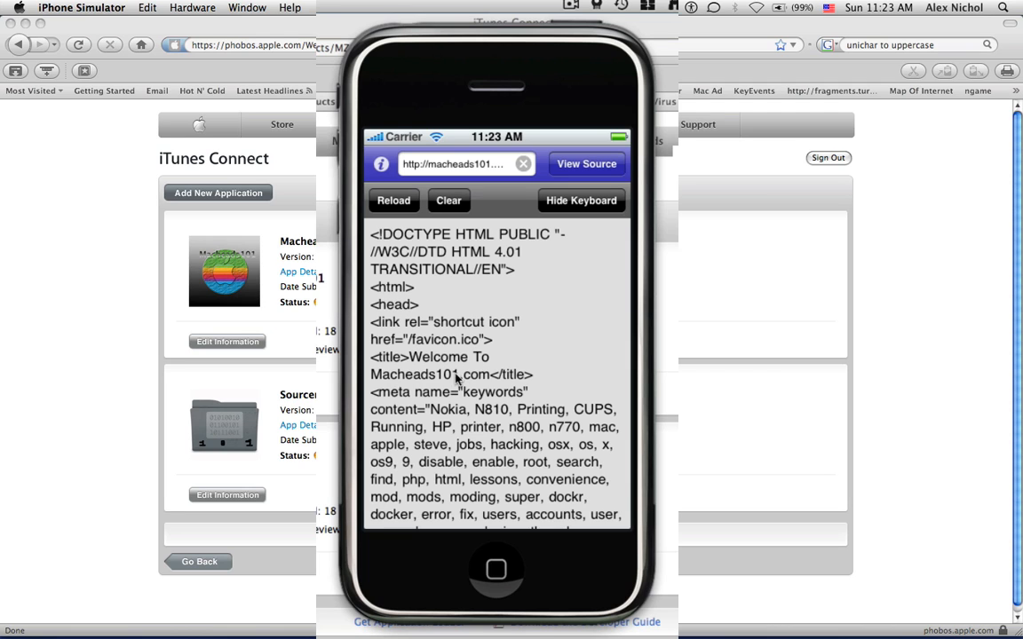
Step: Scroll the fetched source past the head section into the Advanced Gallery script
scroll(down, 3)
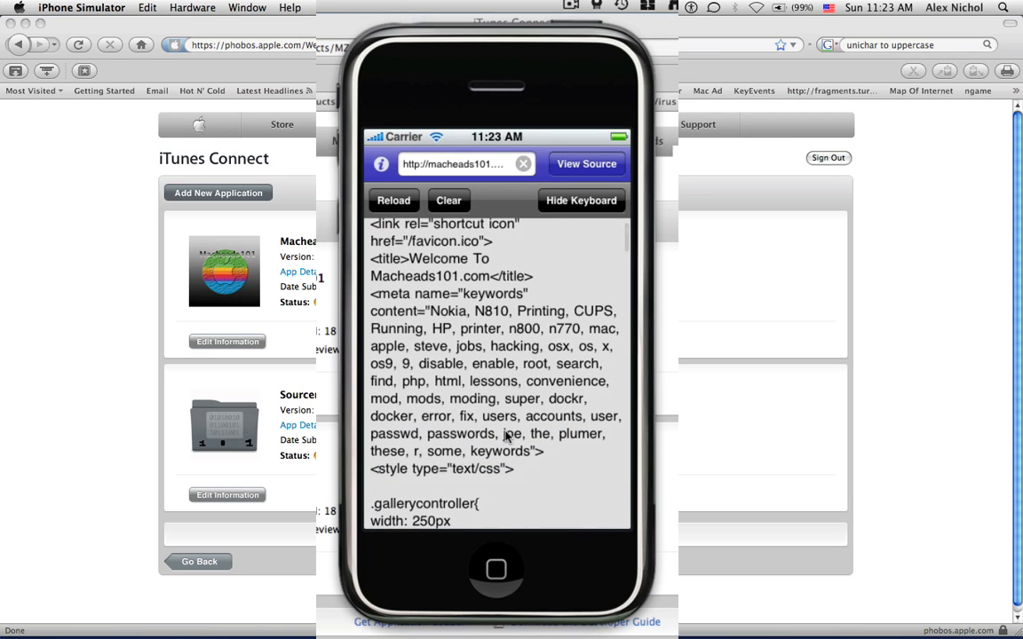
scroll(down, 3)
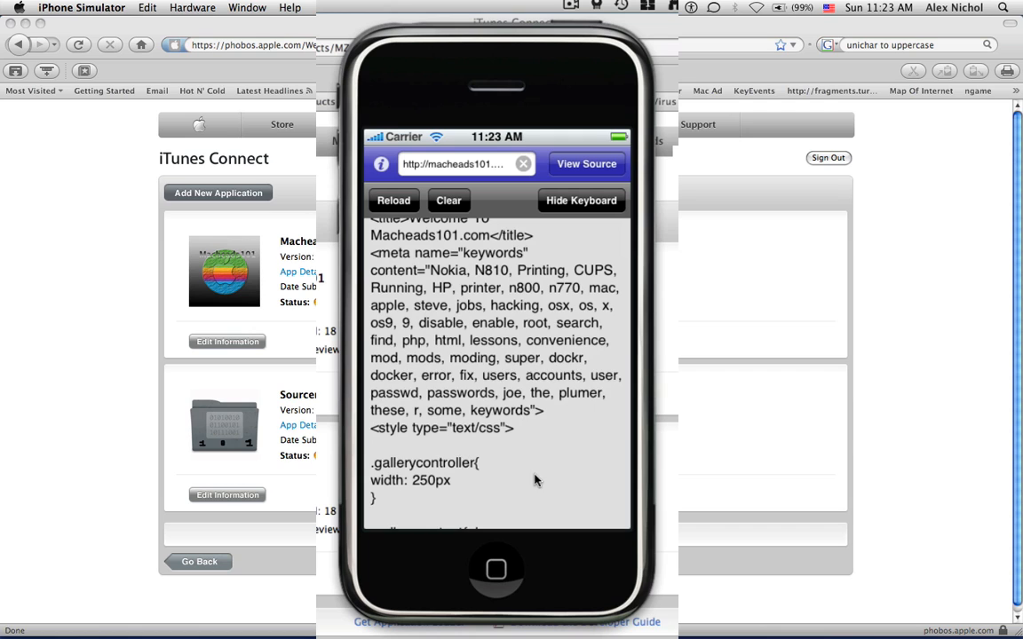
scroll(down, 3)
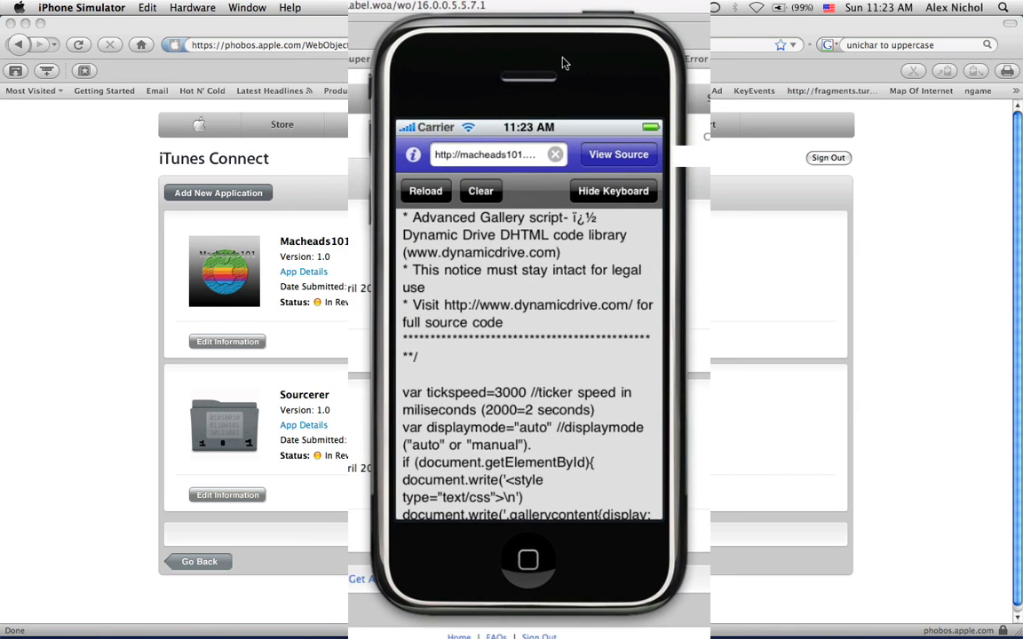
Step: Scroll through the Macheads101 source down to the closing </html> tag
scroll(down, 3)
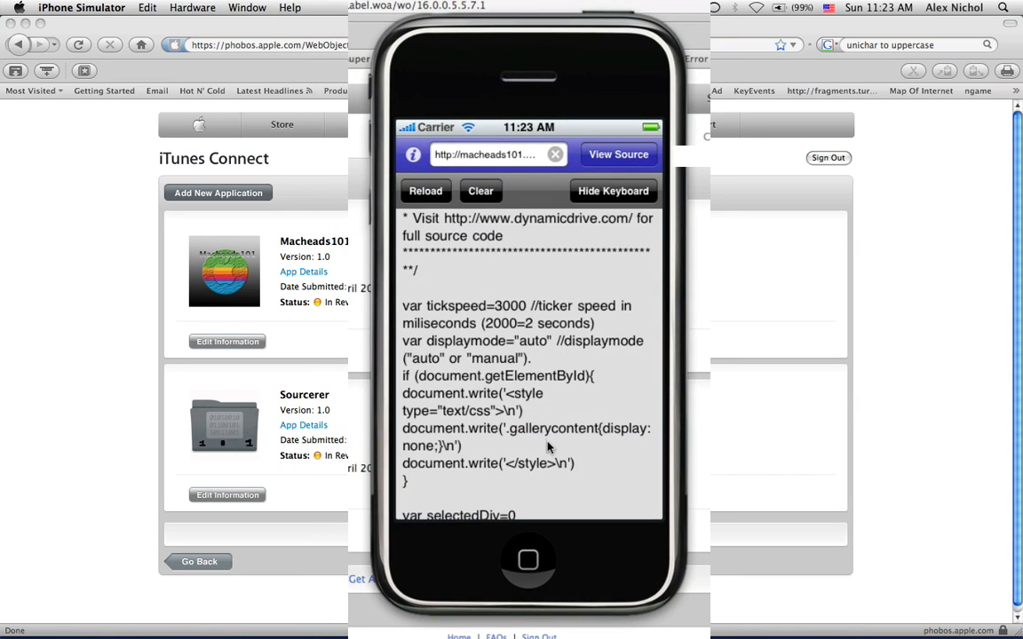
scroll(down, 3)
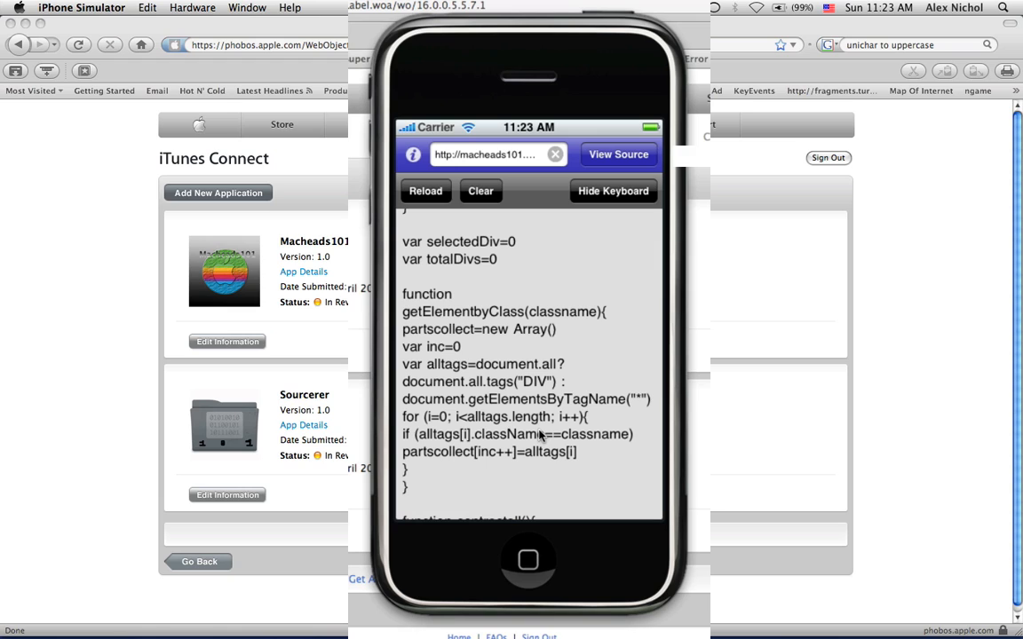
scroll(down, 3)
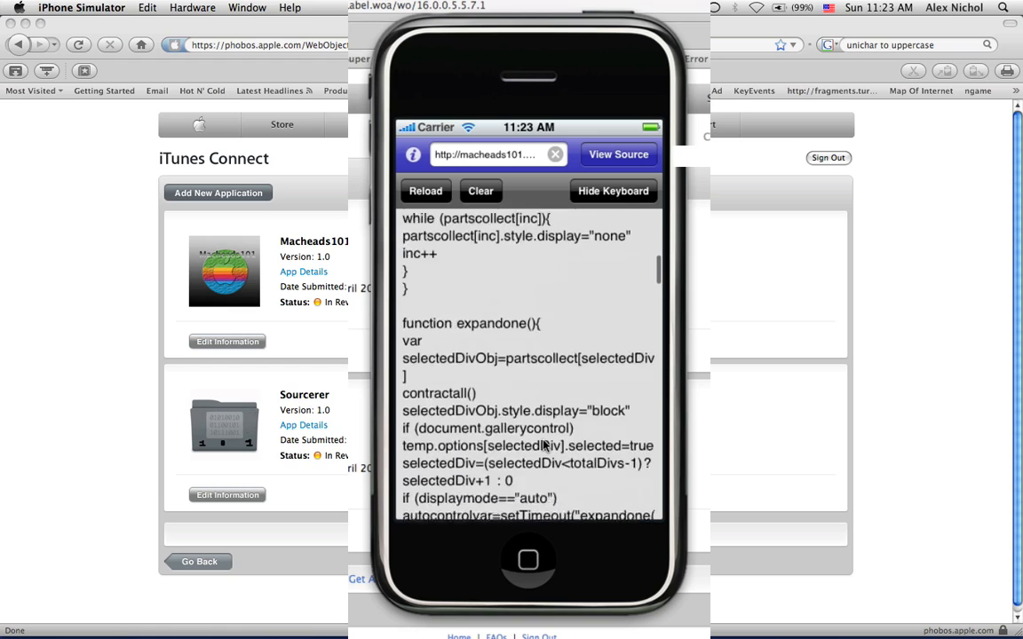
scroll(up, 3)
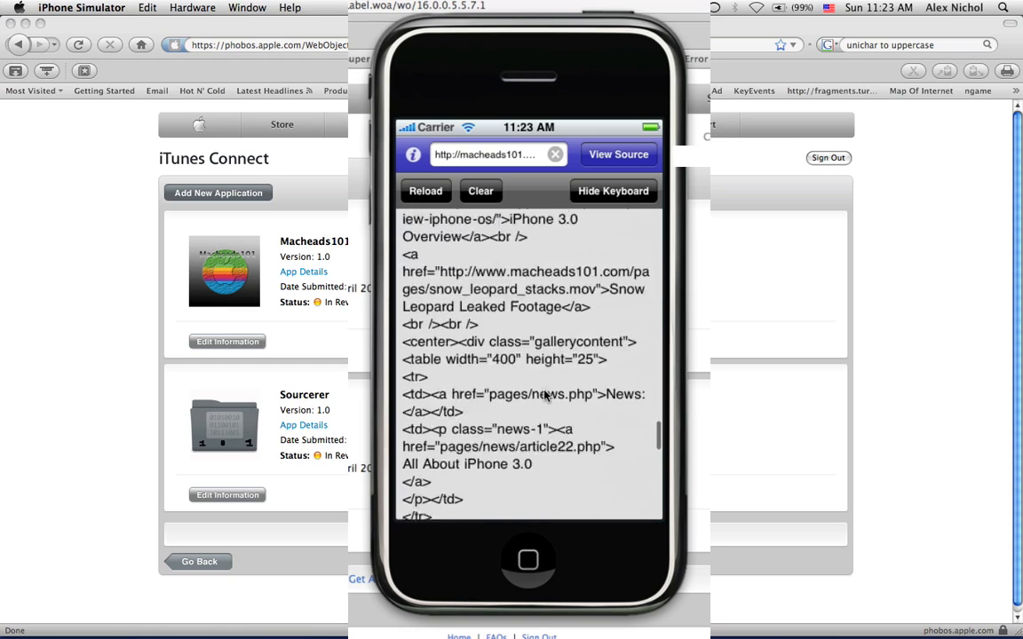
scroll(down, 3)
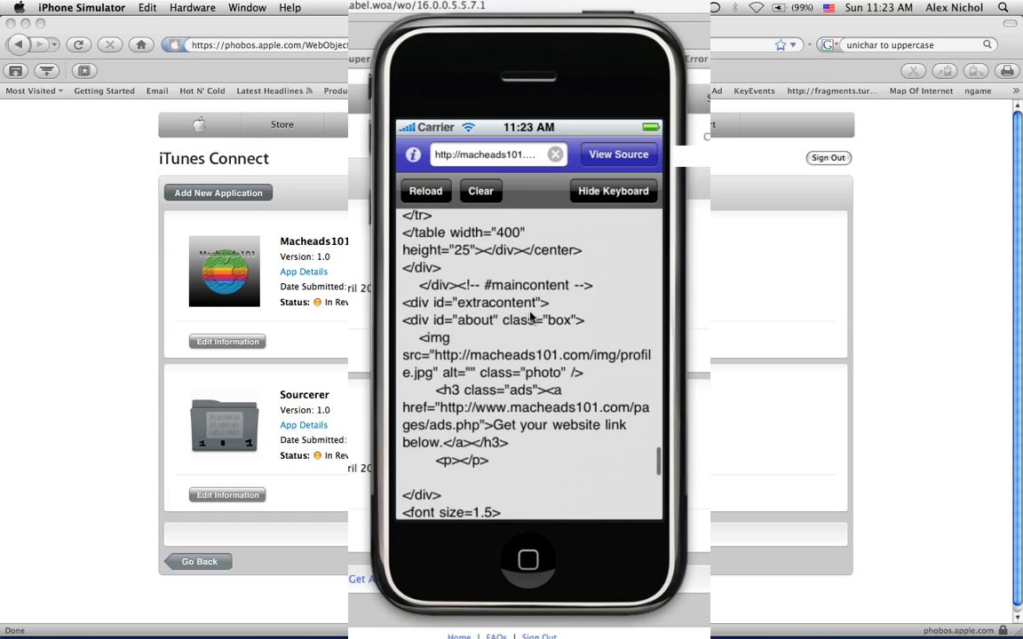
scroll(down, 3)
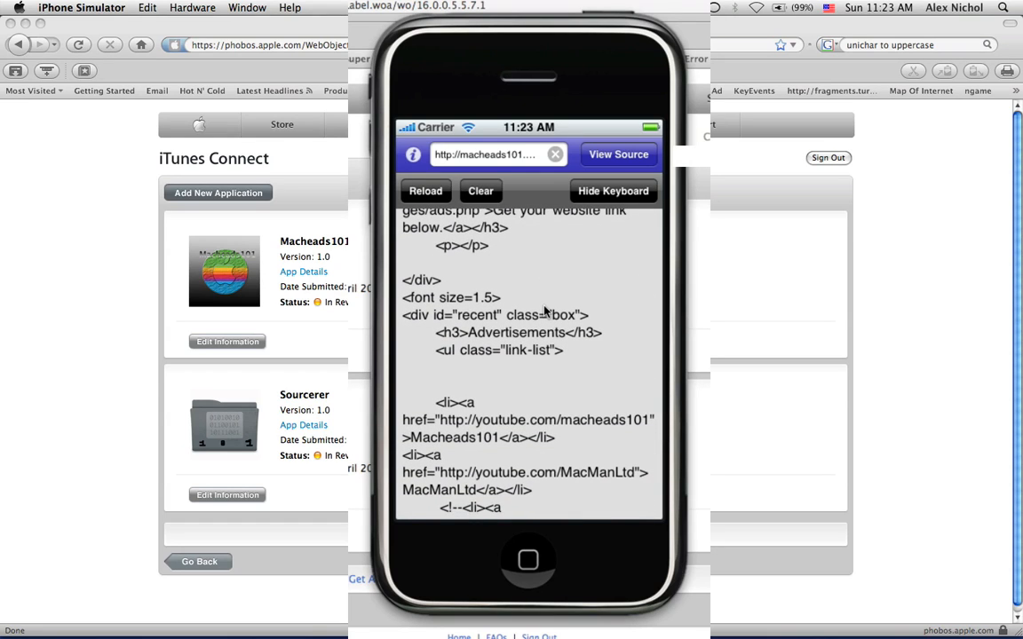
scroll(down, 3)
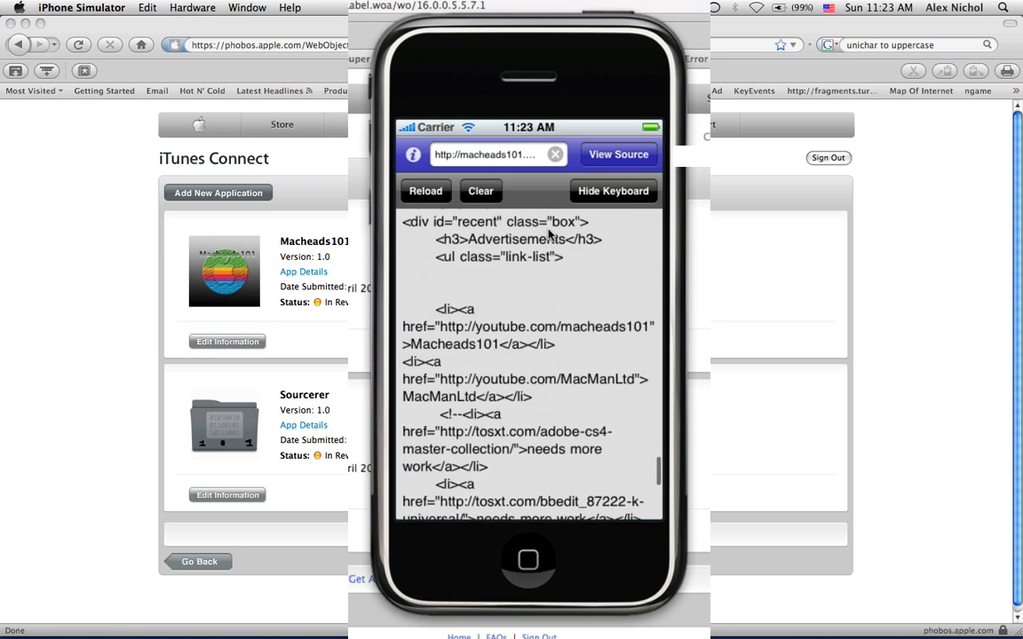
scroll(down, 3)
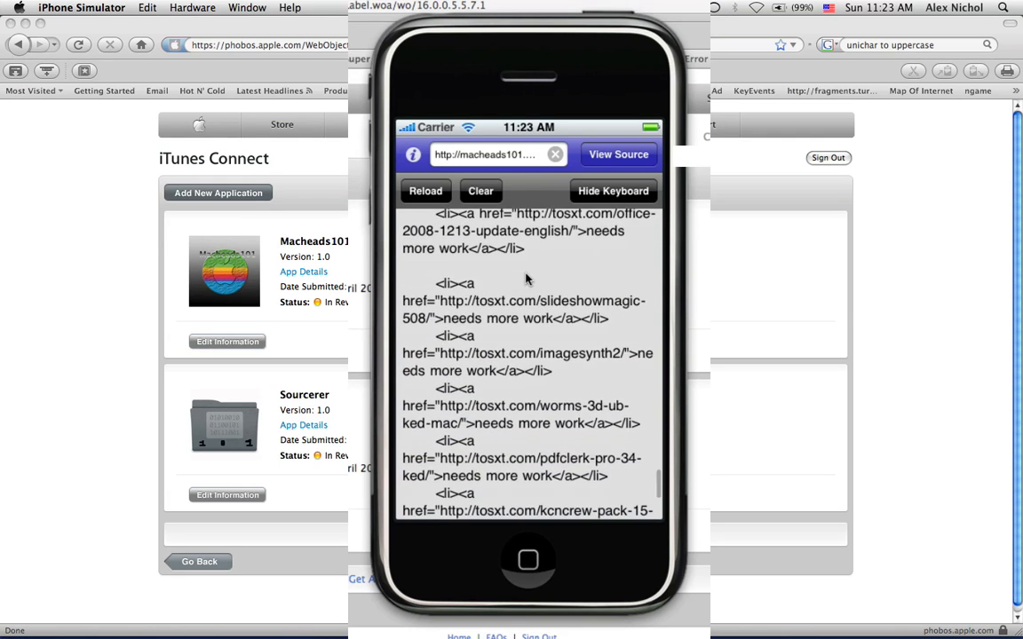
scroll(down, 3)
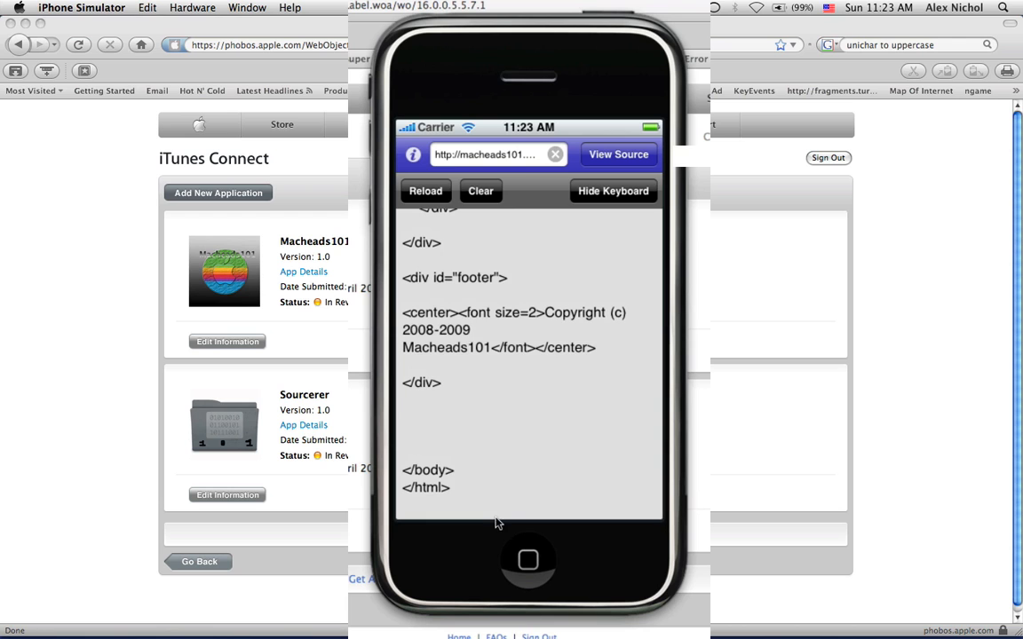
scroll(up, 3)
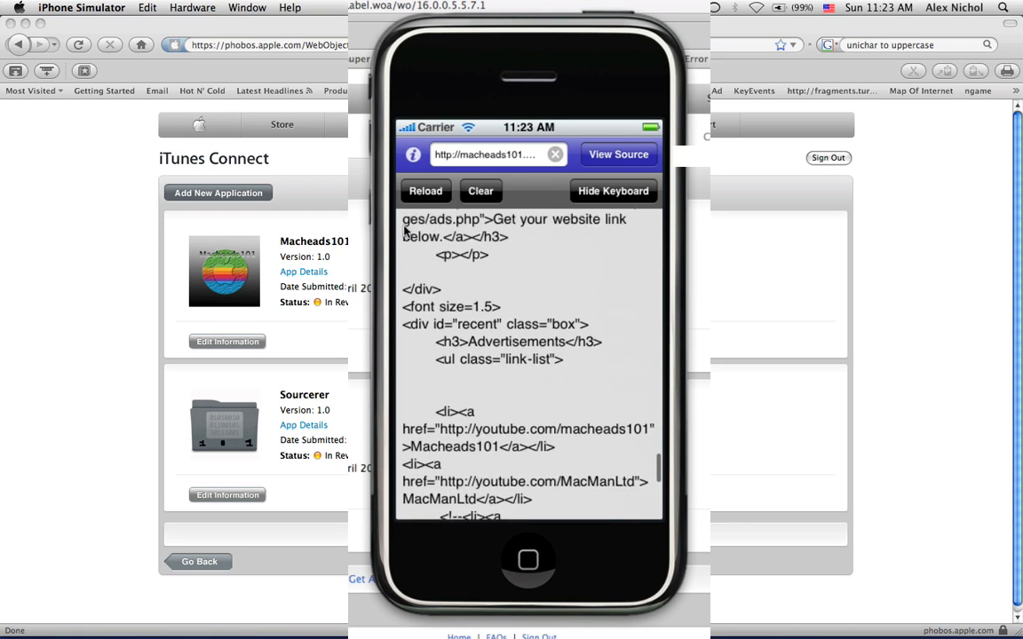
scroll(up, 3)
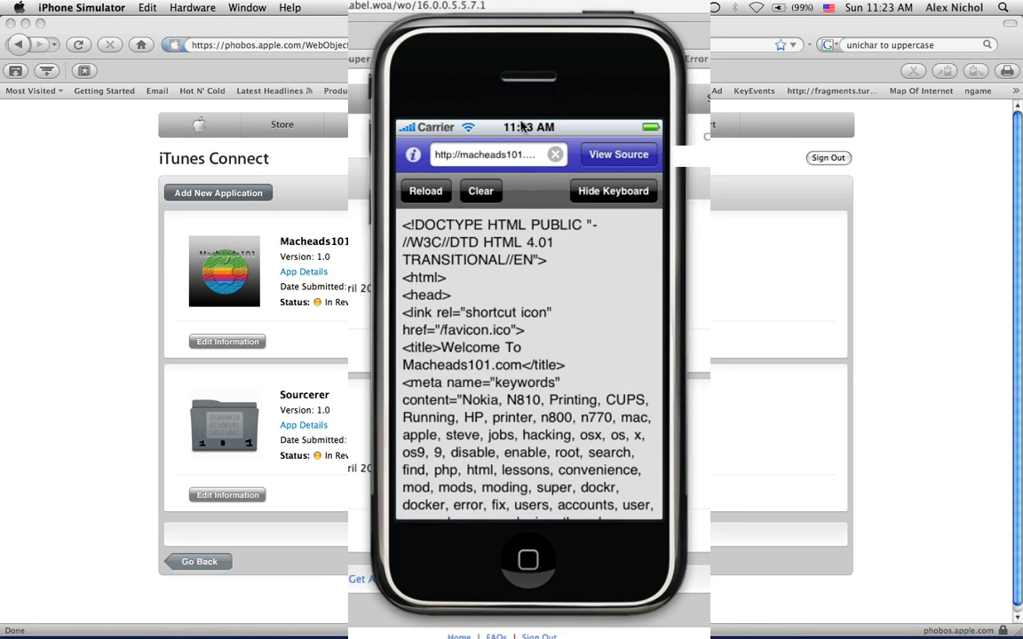
scroll(down, 3)
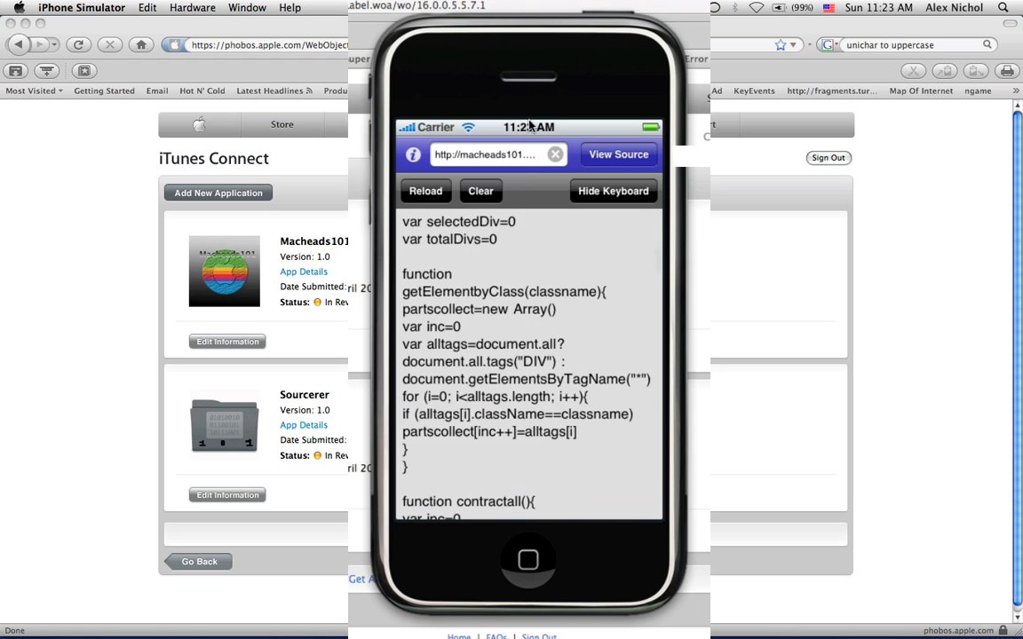
click(618, 152)
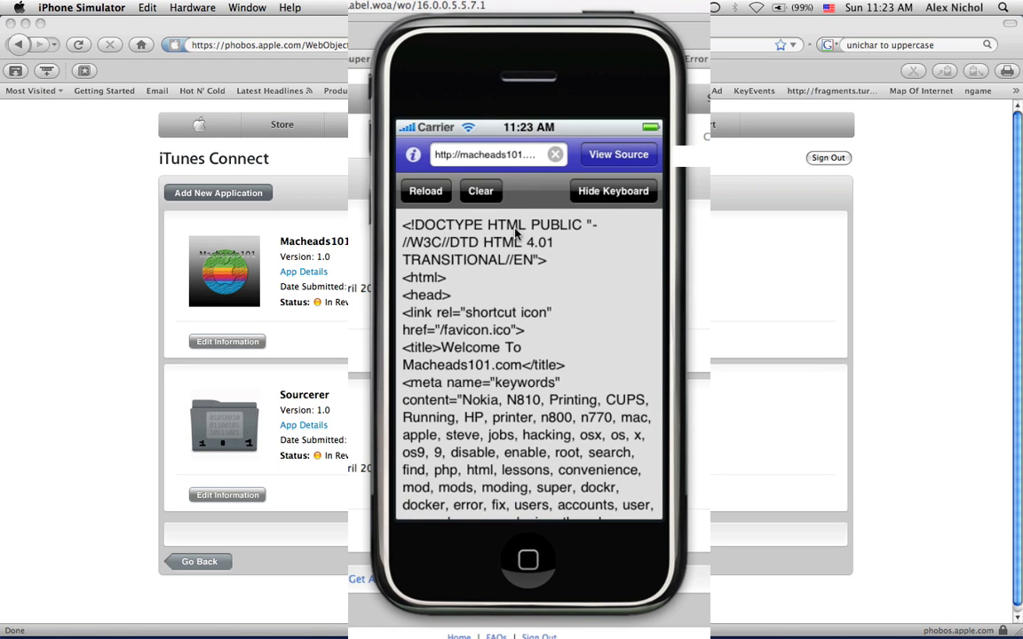
click(479, 192)
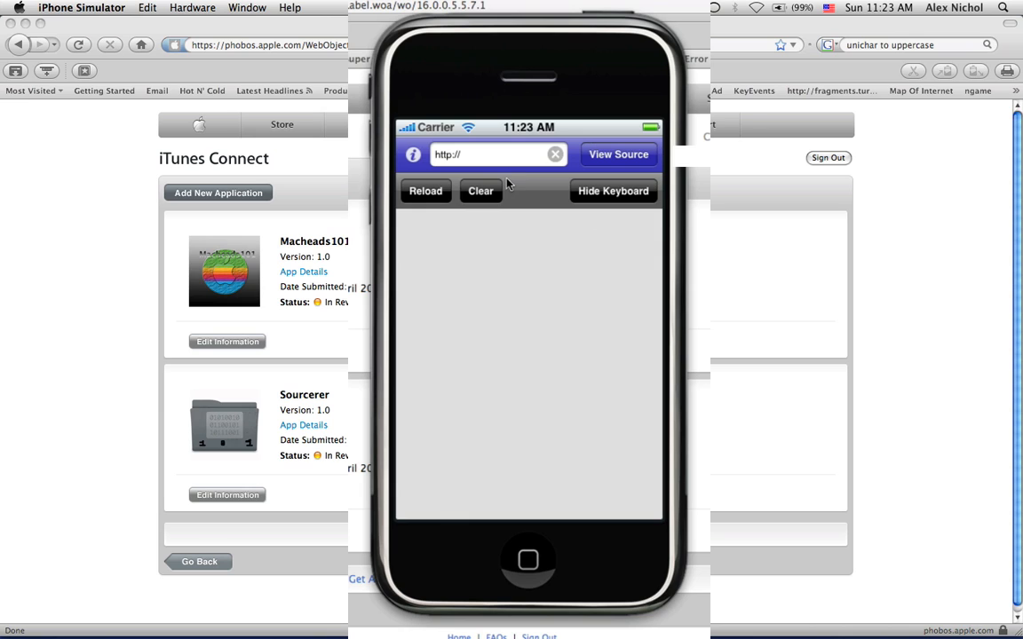
mouse_move(471, 169)
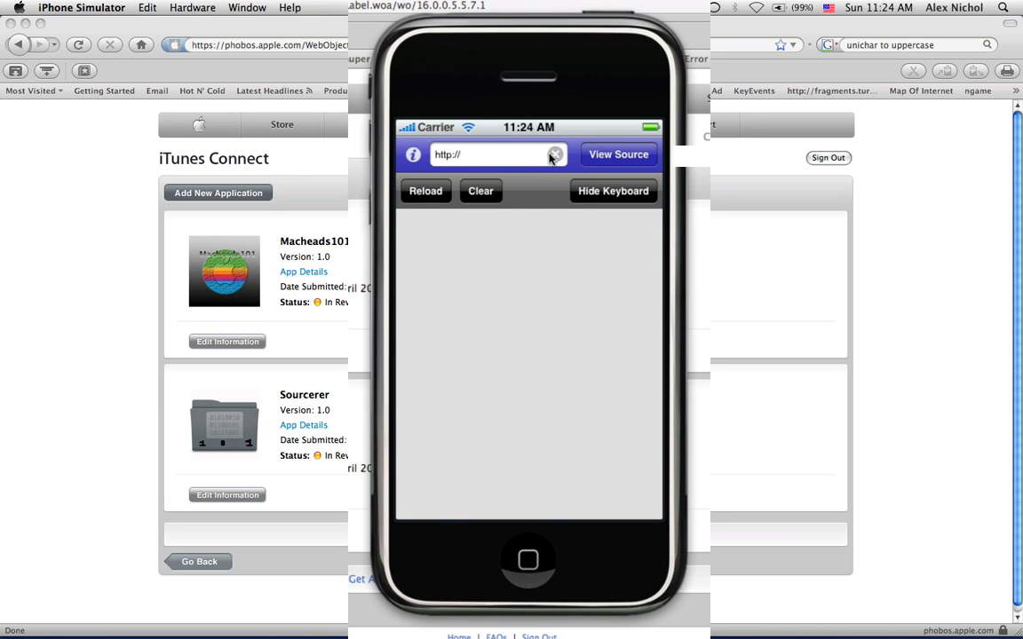
Step: Empty the address field, hide the keyboard and quit Sourcerer101 to the home screen
click(498, 155)
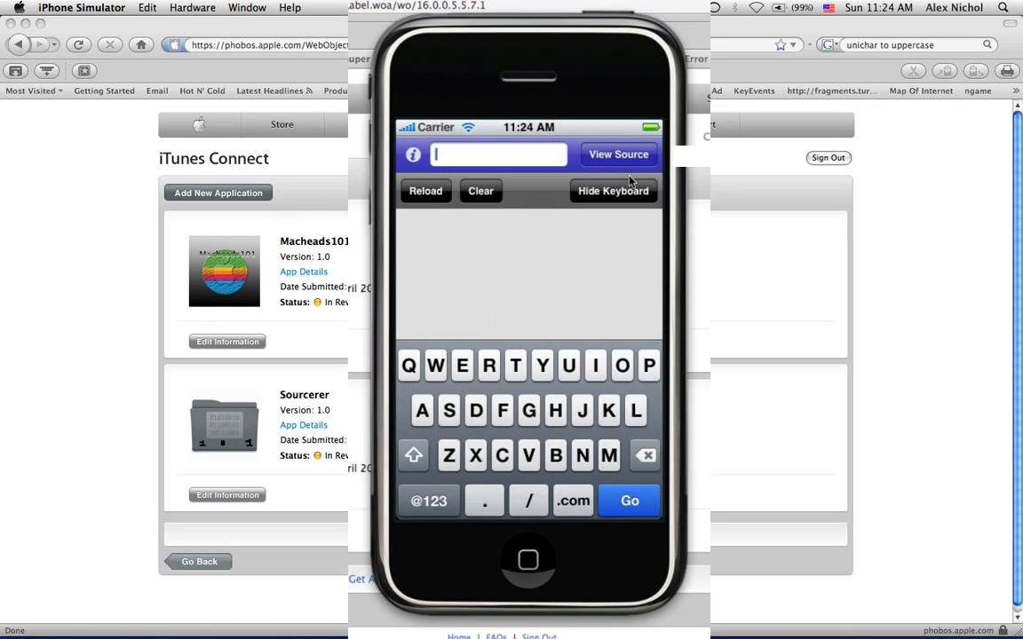
click(612, 190)
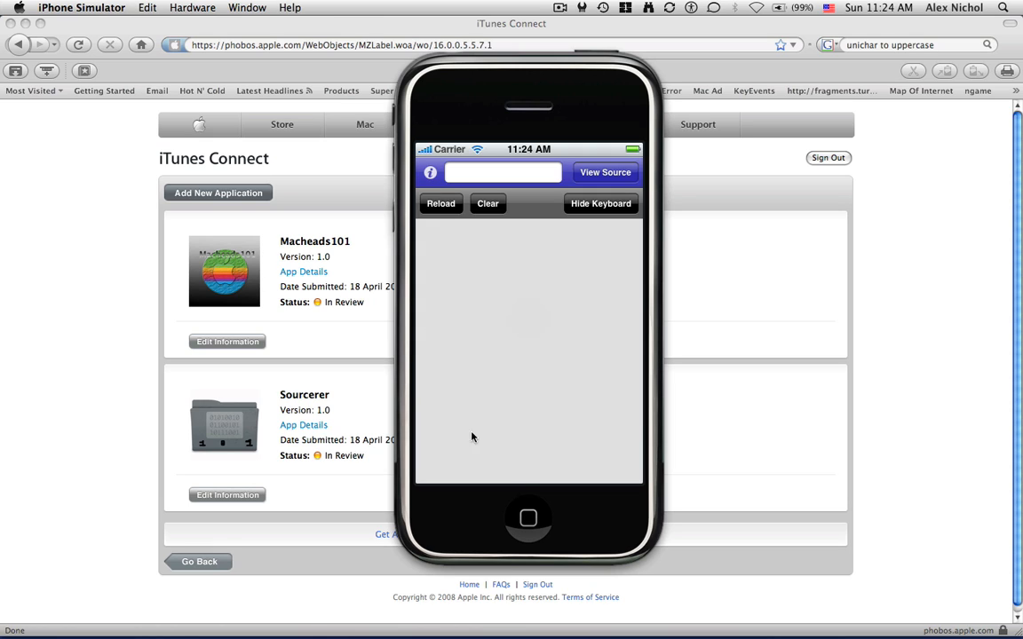
click(529, 519)
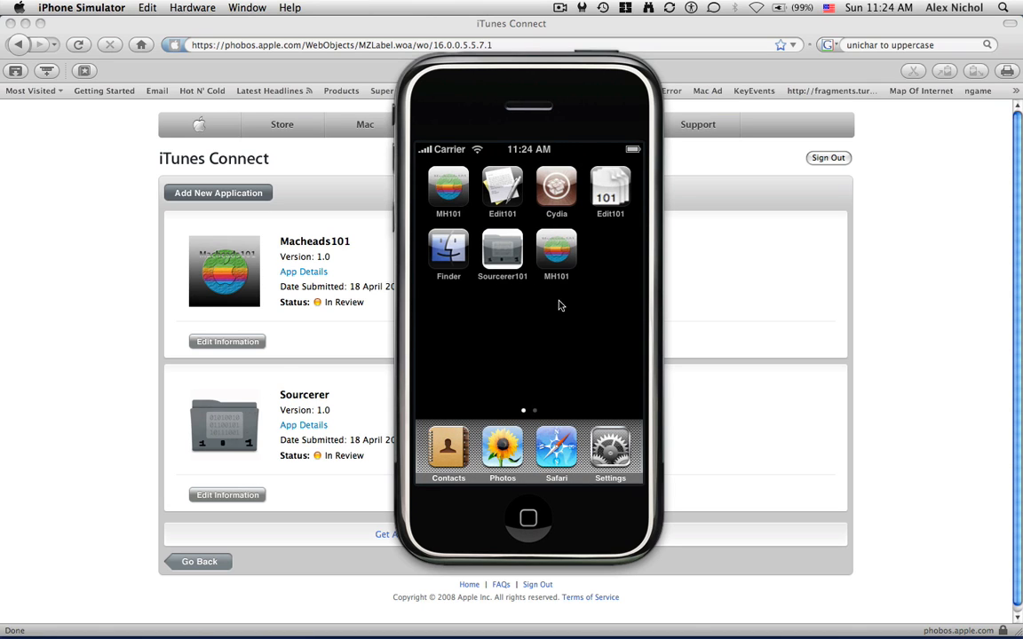
mouse_move(540, 309)
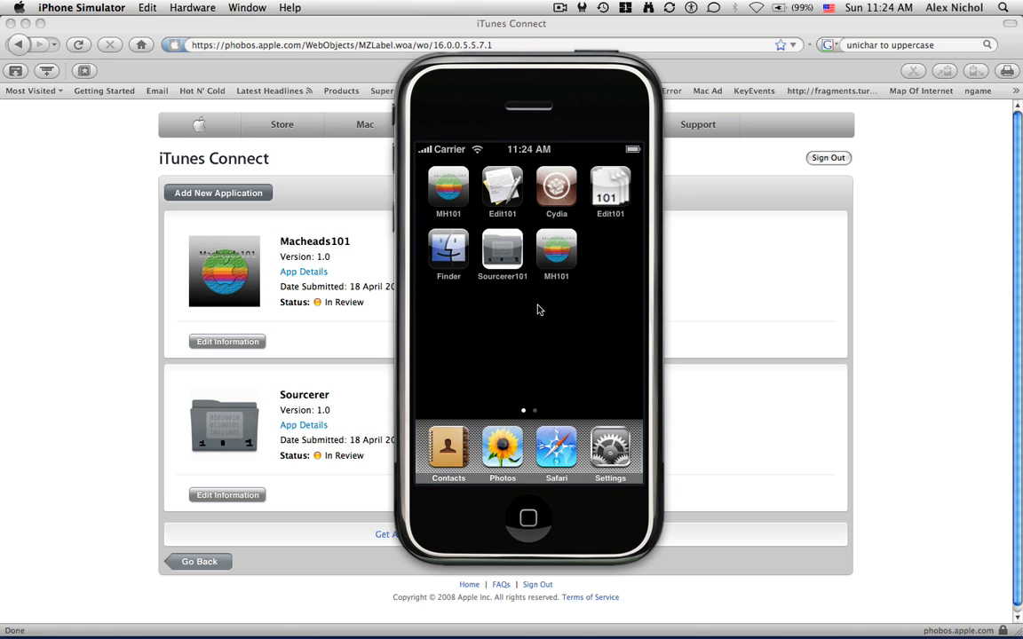